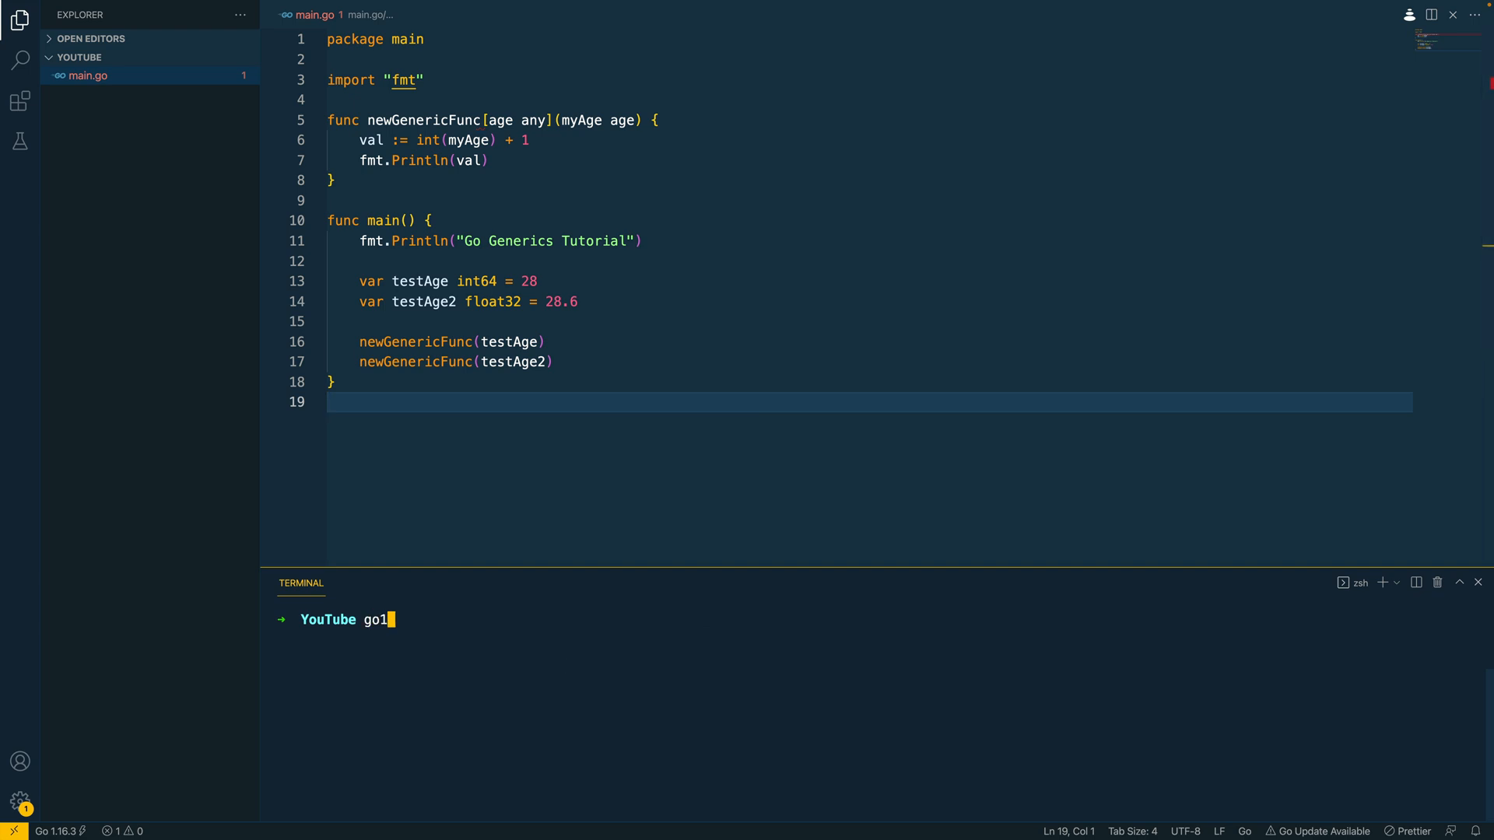
{"action": "type", "text": ".18"}
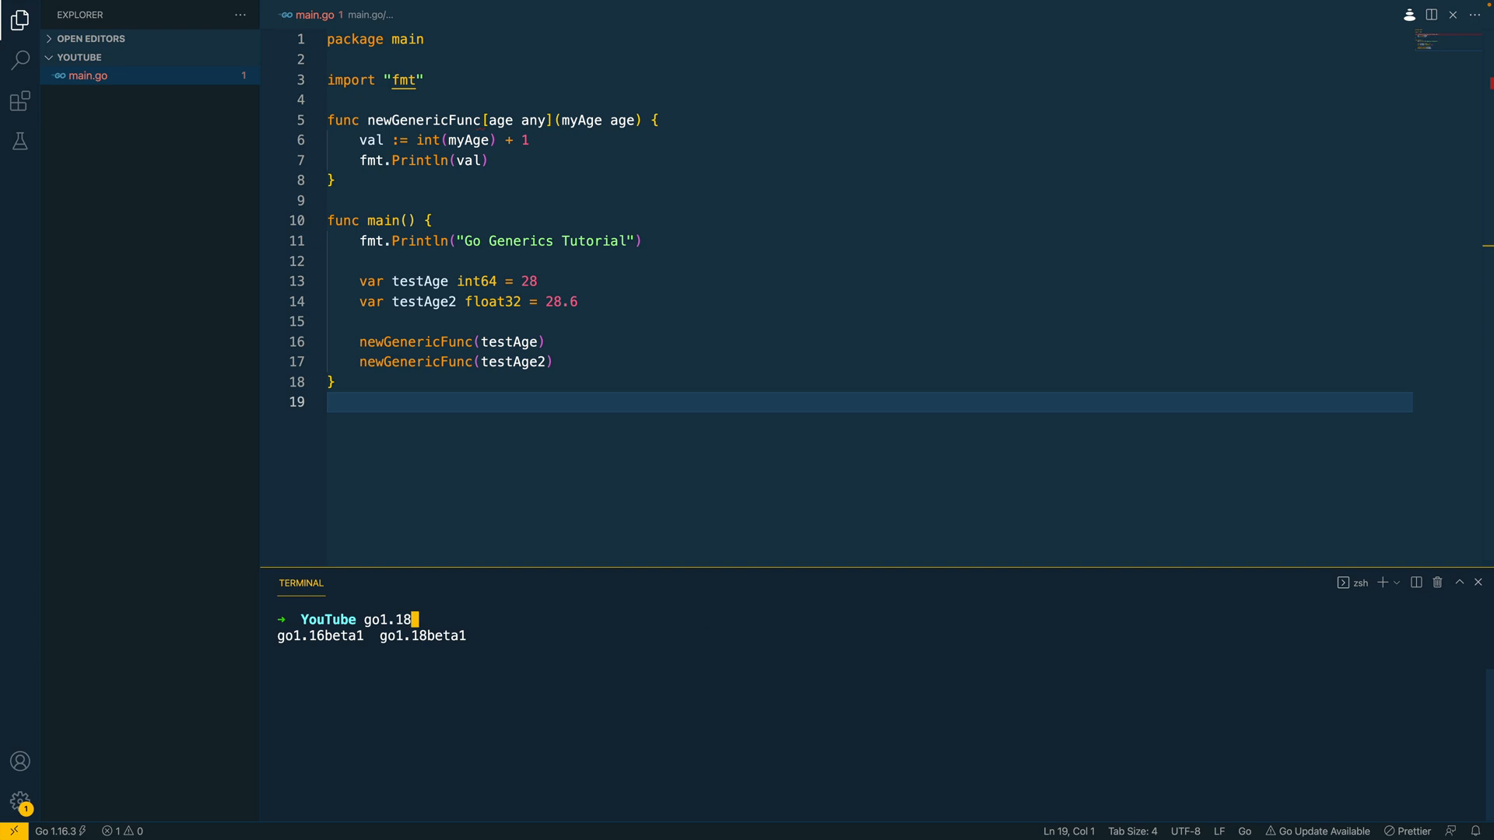